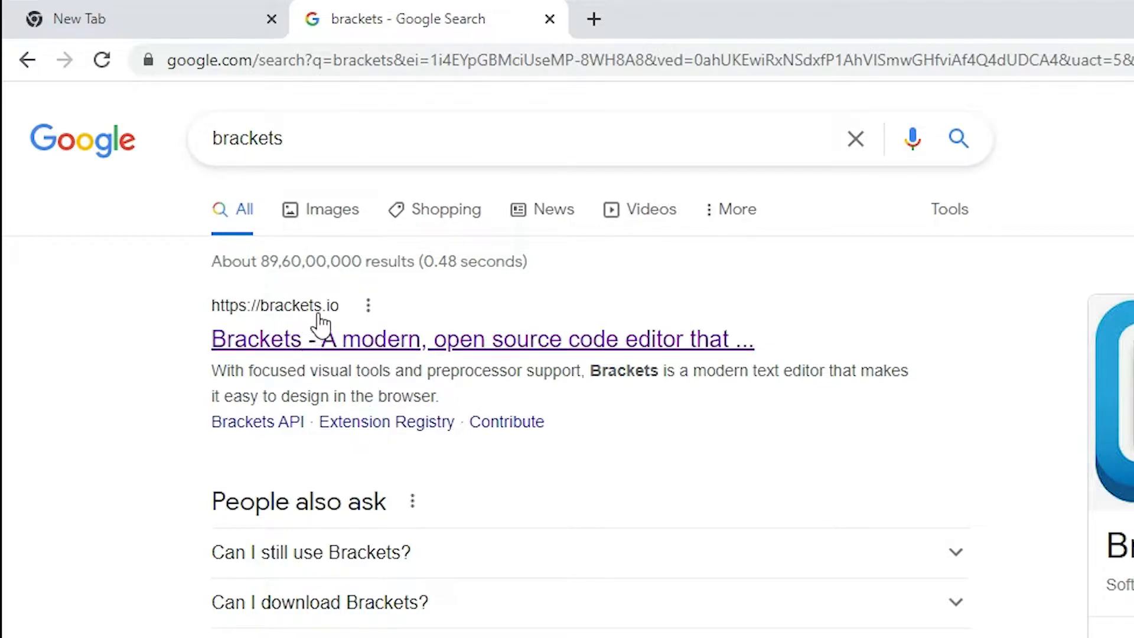
{"action": "mouse_move", "coordinate": [372, 346]}
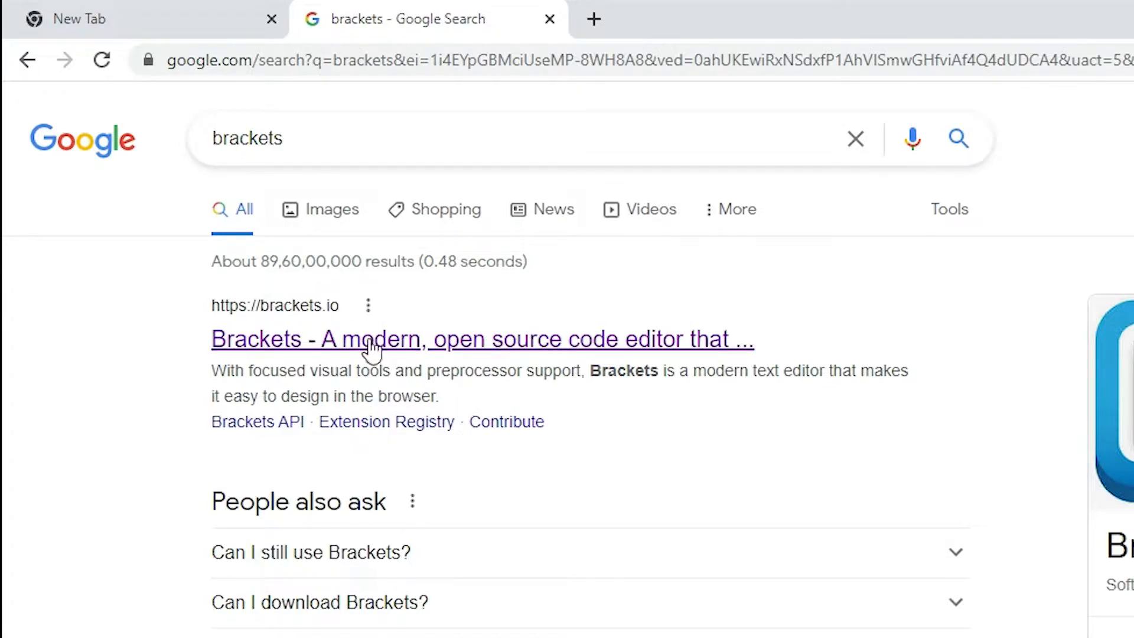
Open the brackets.io search result in a new tab
{"action": "right_click", "coordinate": [369, 338]}
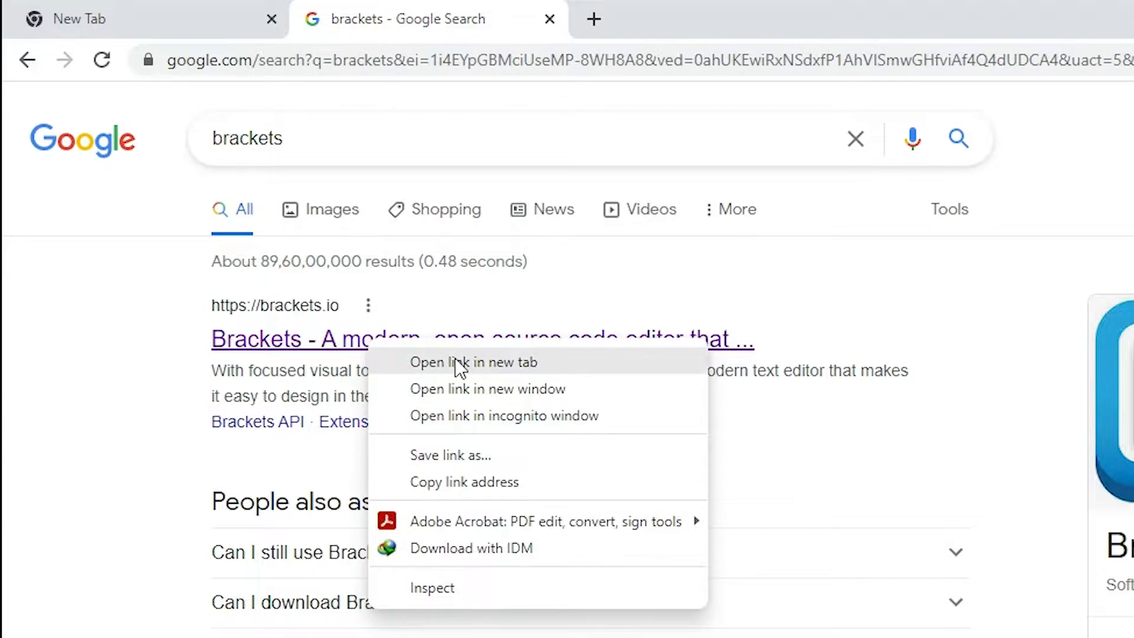
{"action": "left_click", "coordinate": [472, 362]}
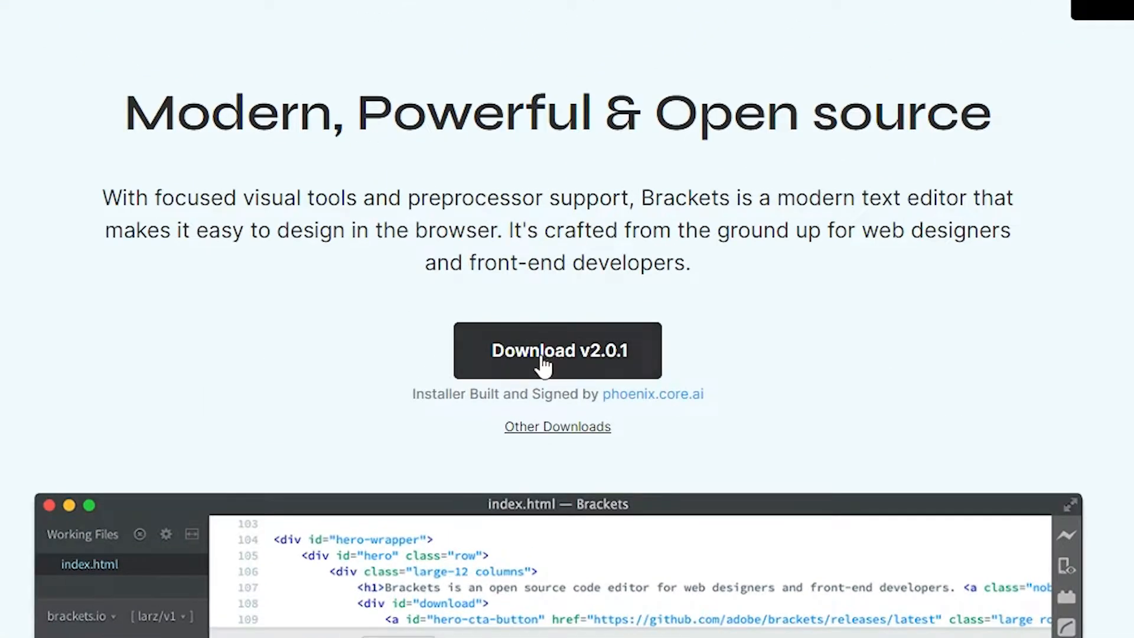
{"action": "mouse_move", "coordinate": [404, 312]}
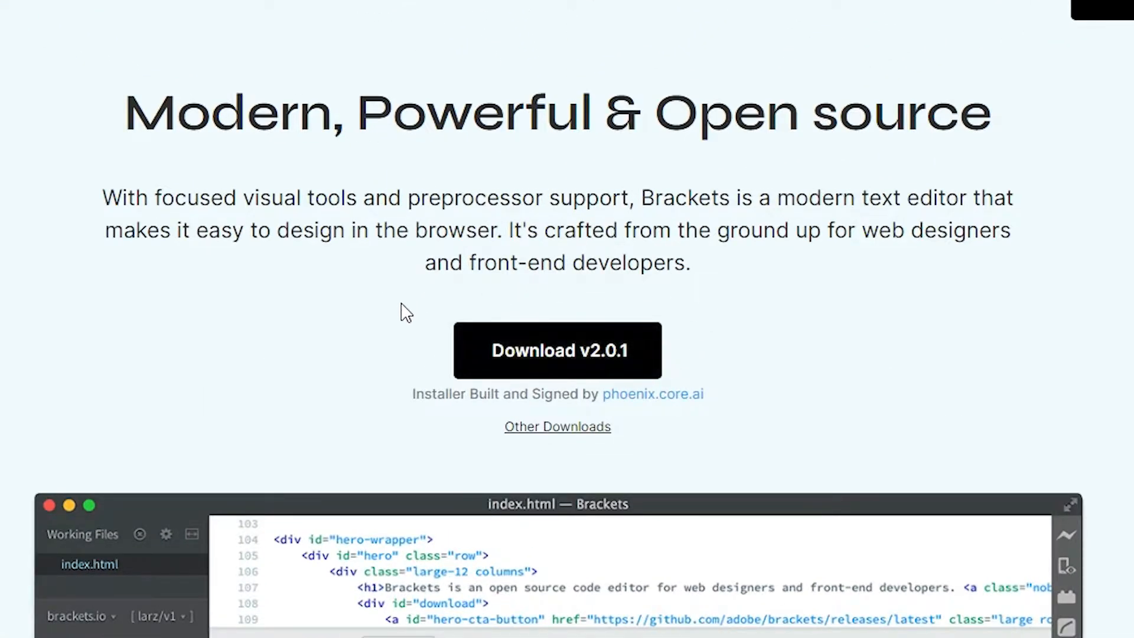
{"action": "mouse_move", "coordinate": [604, 369]}
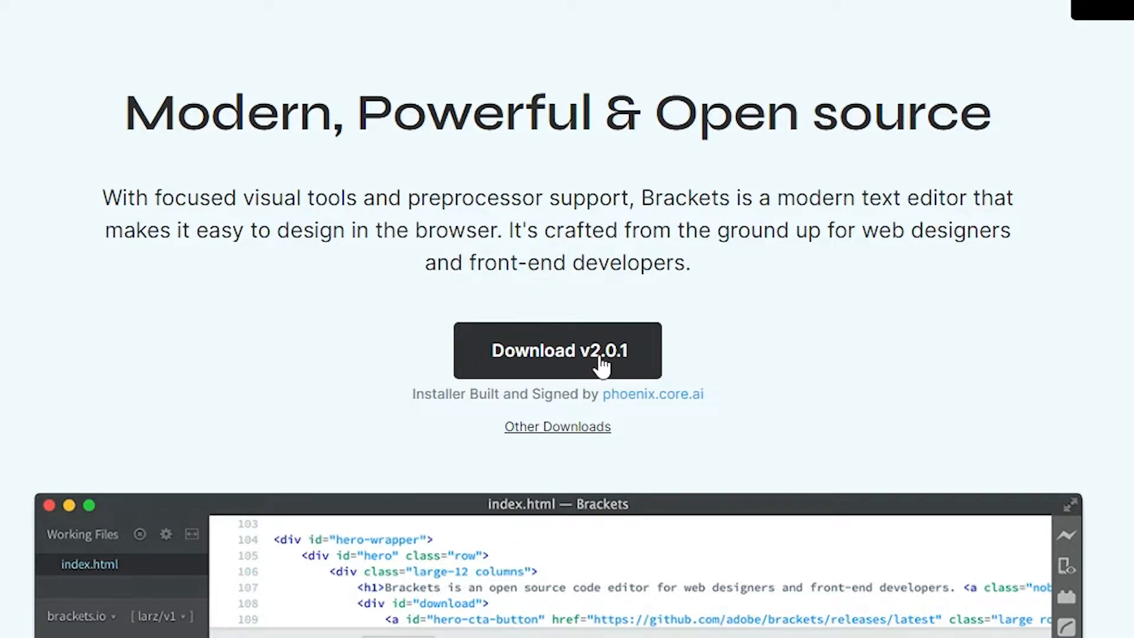
Request the Brackets v2.0.1 installer download from the homepage
{"action": "left_click", "coordinate": [554, 350]}
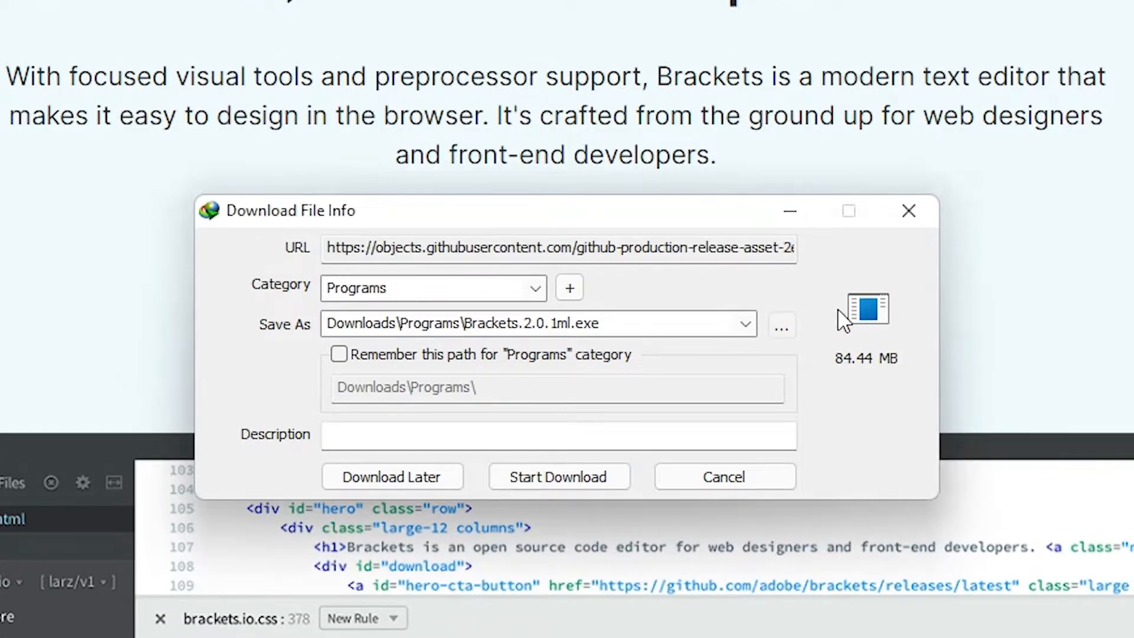
Download the 84.44 MB installer to the Desktop and dismiss the completion notice
{"action": "left_click", "coordinate": [781, 324]}
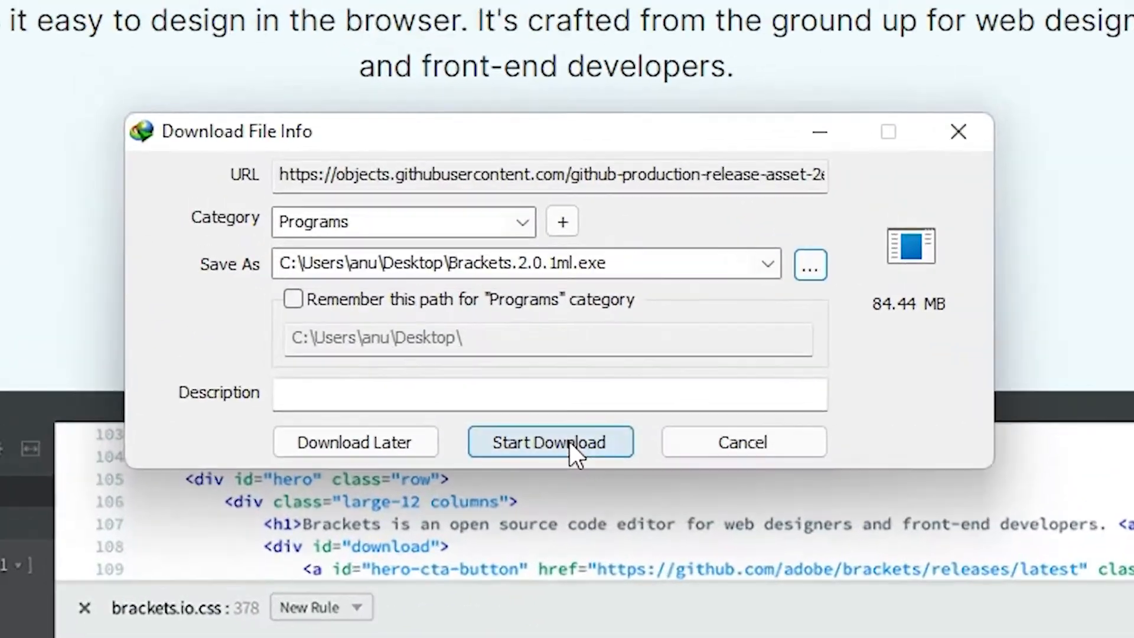
{"action": "left_click", "coordinate": [550, 442]}
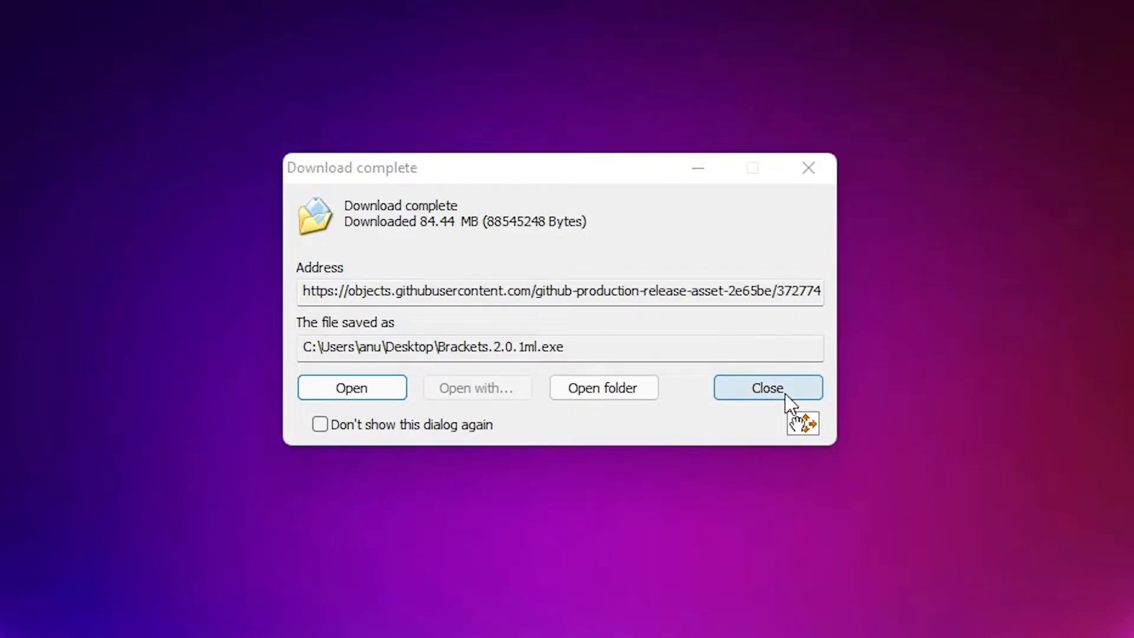
{"action": "left_click", "coordinate": [767, 387]}
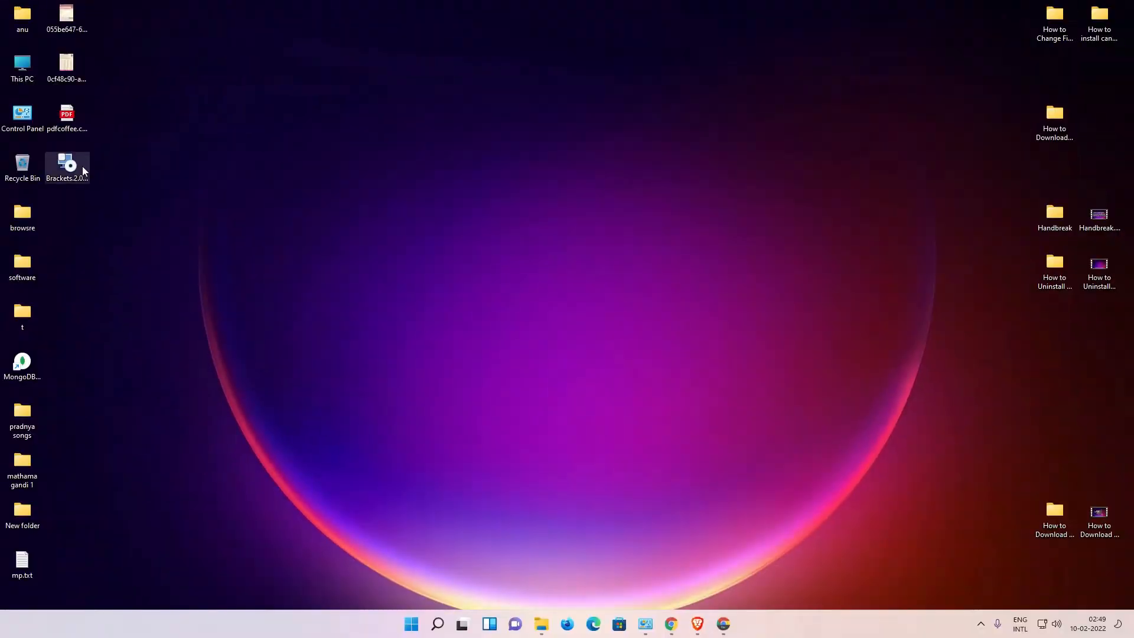
Drag the Brackets installer icon onto open desktop space and run it
{"action": "left_click_drag", "start_coordinate": [67, 167], "coordinate": [201, 221]}
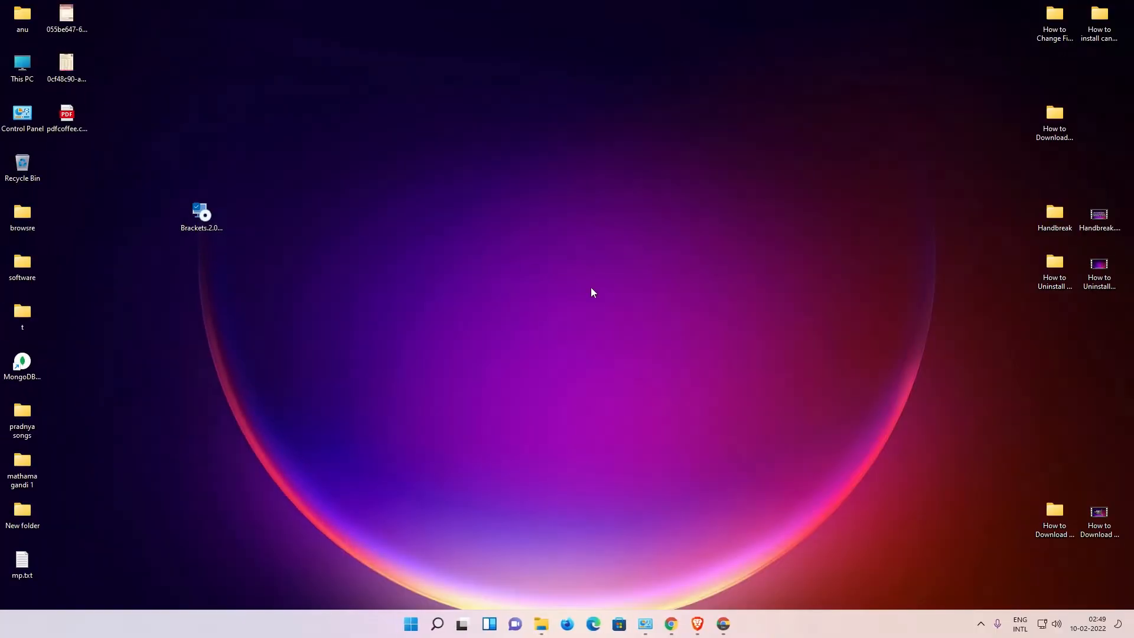
{"action": "double_click", "coordinate": [201, 211]}
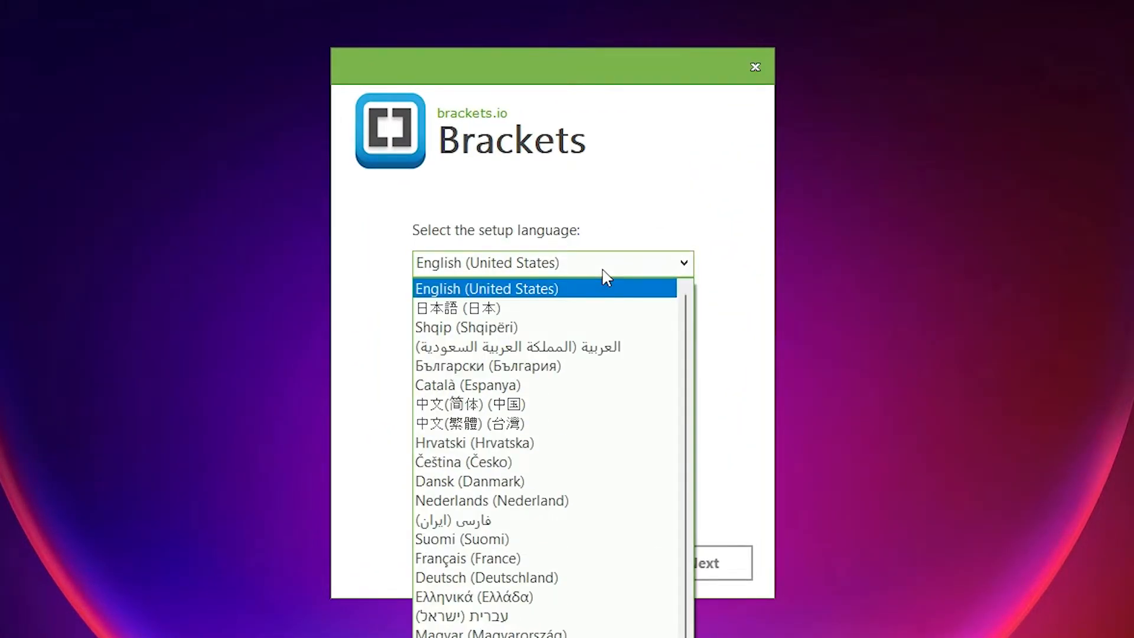
Keep English (United States) as setup language and accept the license terms
{"action": "left_click", "coordinate": [487, 288]}
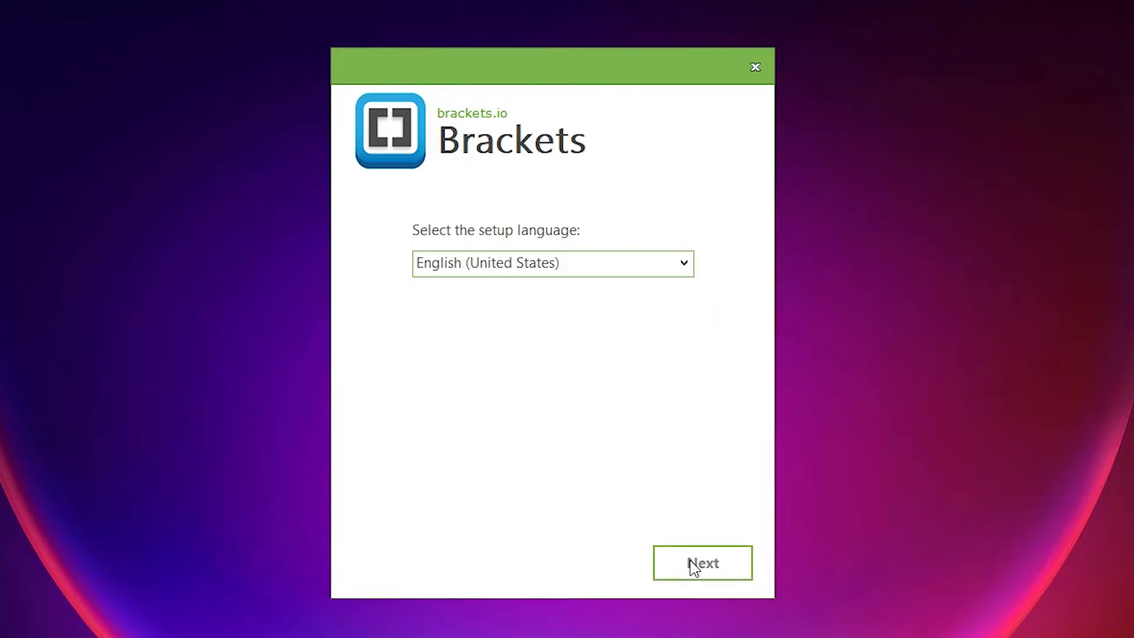
{"action": "left_click", "coordinate": [702, 563]}
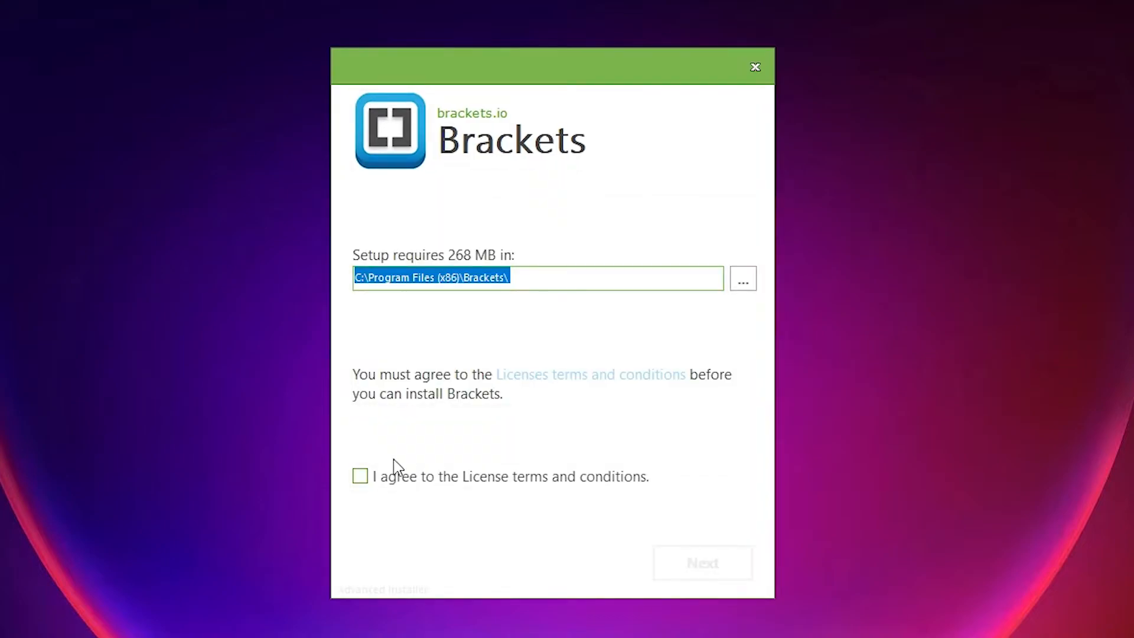
{"action": "left_click", "coordinate": [360, 476]}
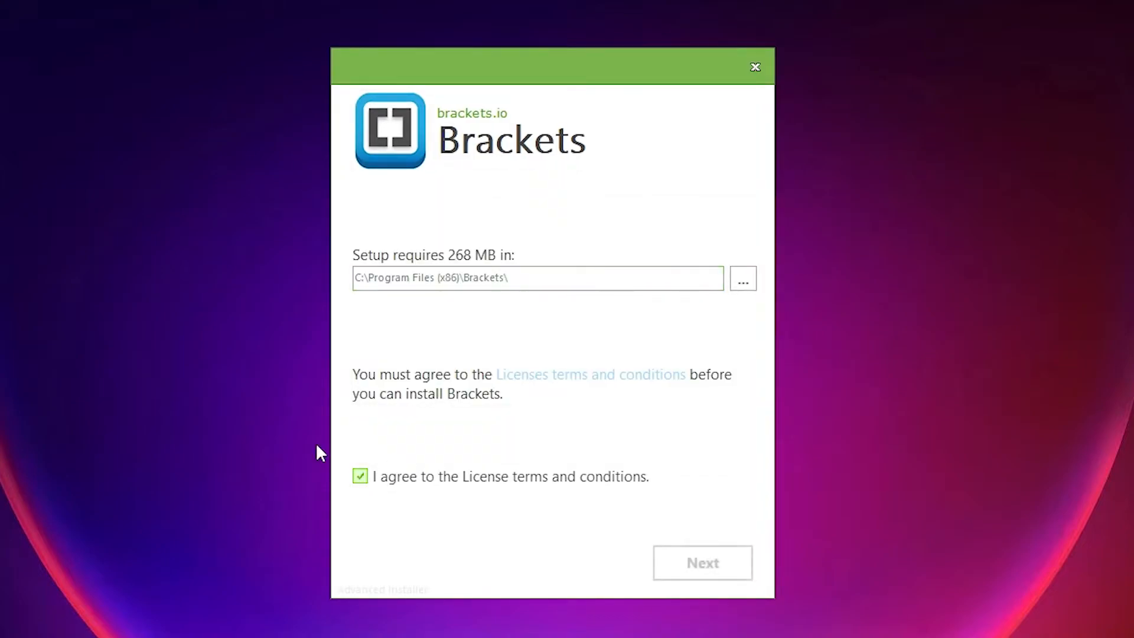
Run a Typical installation of Brackets and close the finished installer
{"action": "left_click", "coordinate": [702, 563]}
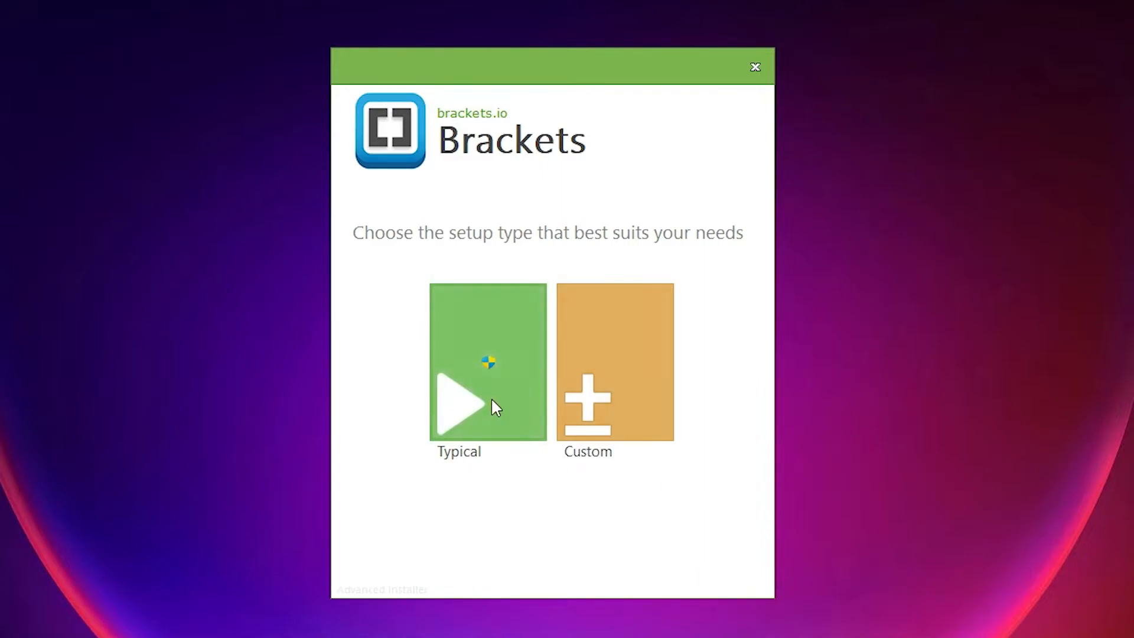
{"action": "left_click", "coordinate": [488, 361]}
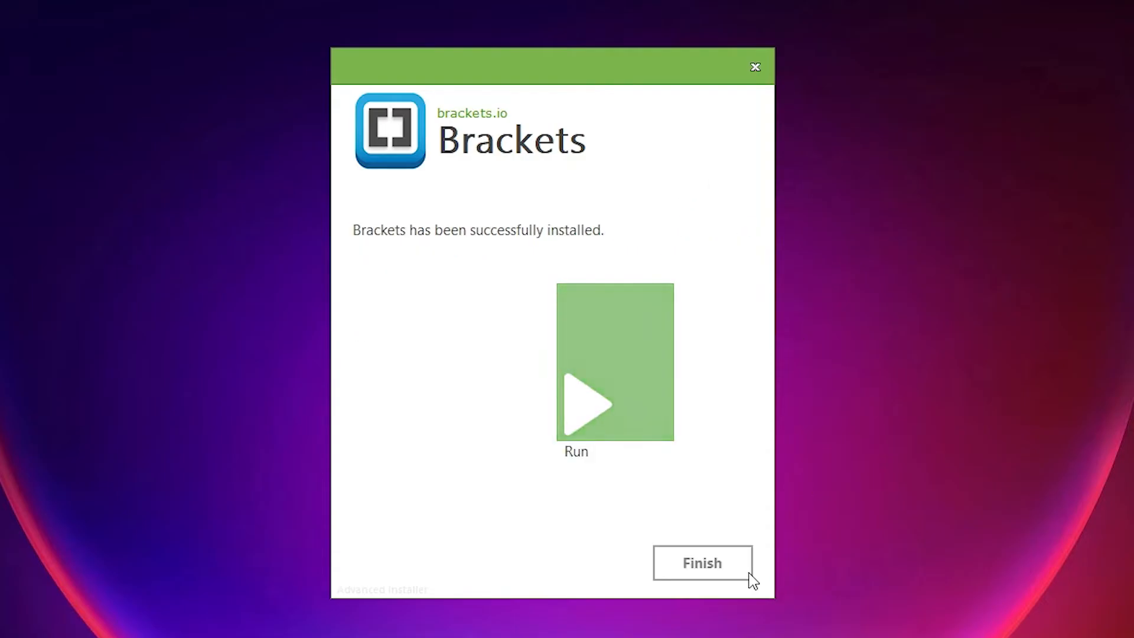
{"action": "left_click", "coordinate": [703, 562]}
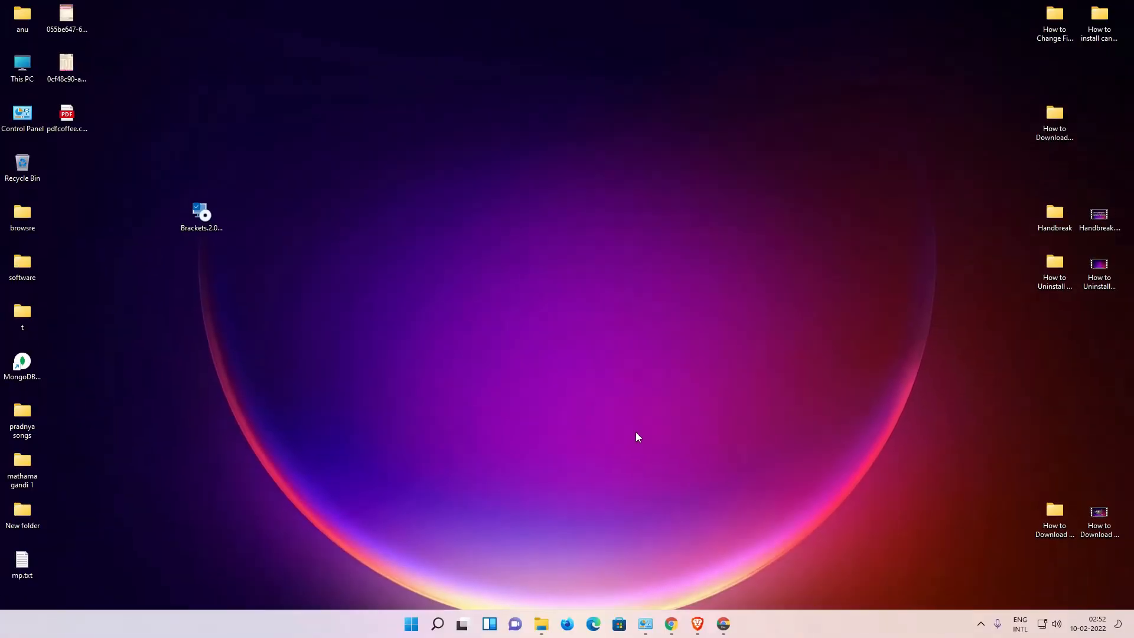
Launch Brackets from the Start menu's recently added items
{"action": "left_click", "coordinate": [411, 624]}
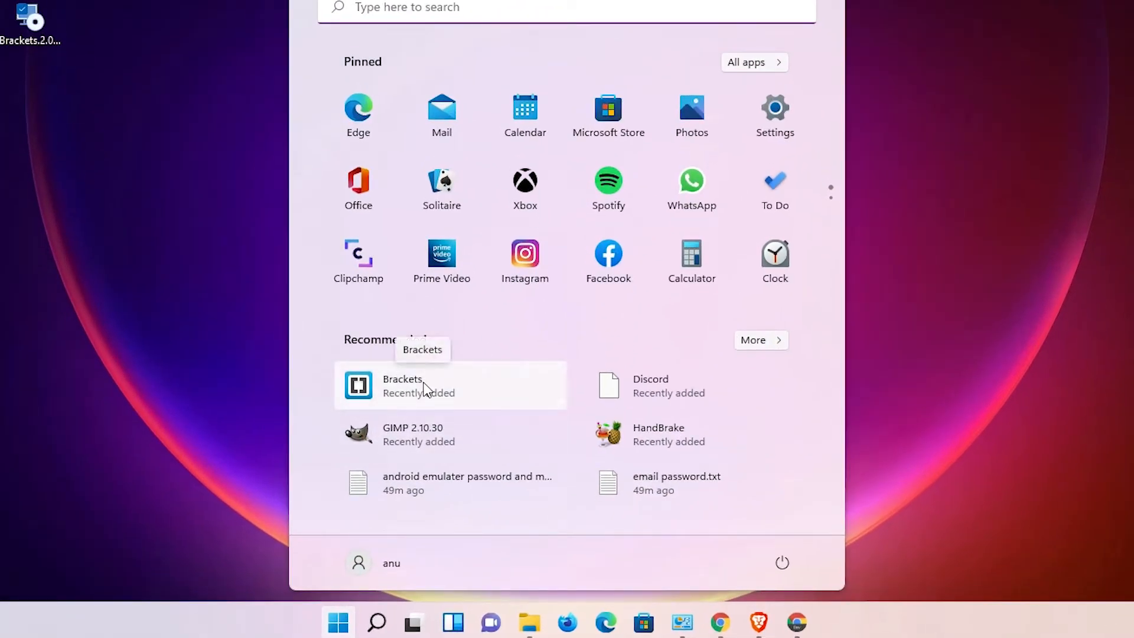
{"action": "left_click", "coordinate": [411, 386]}
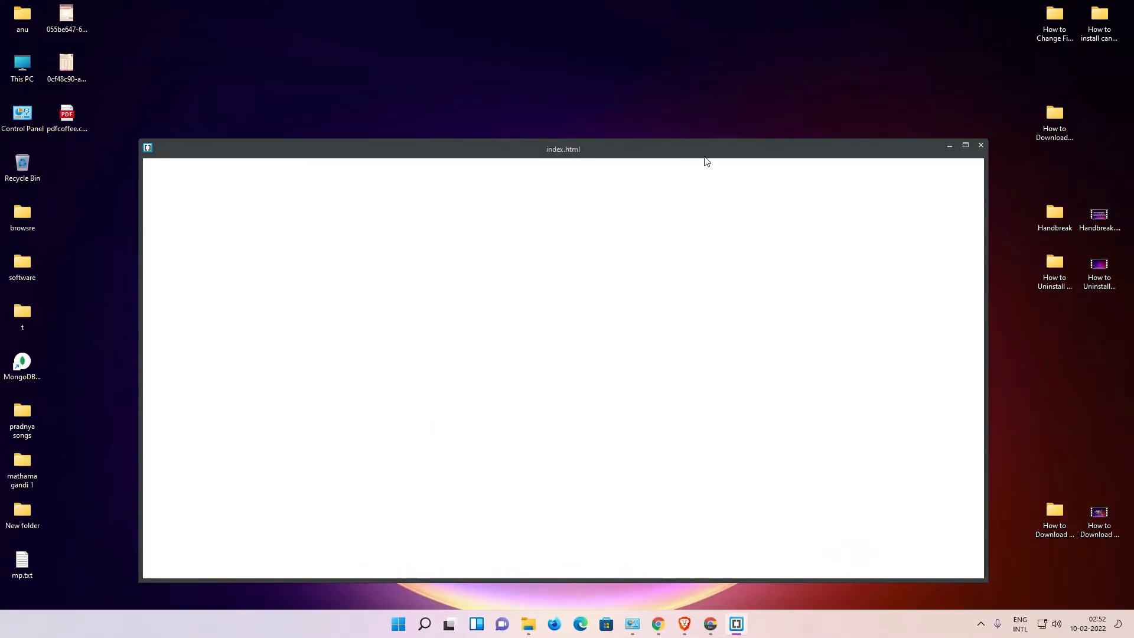